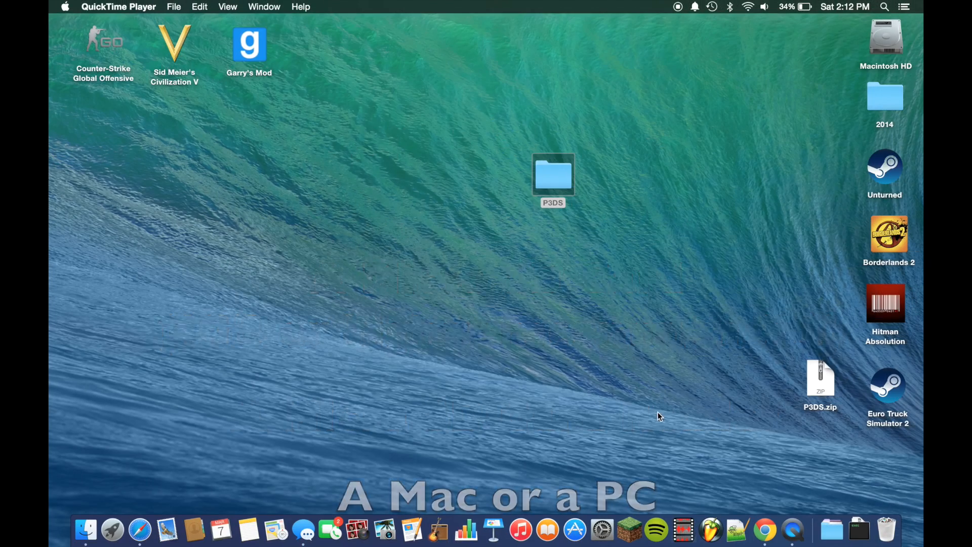
# - Launch Chrome from the Dock to get a new blank tab
pyautogui.click(765, 532)
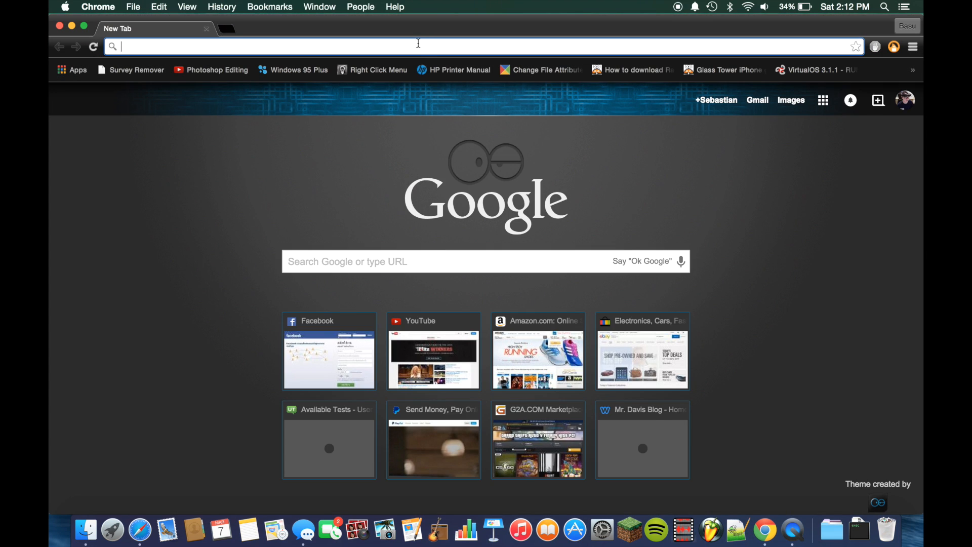
# - Load the mega.co.nz link for P3DS.zip (84.7 MB) in Chrome
pyautogui.write('https://mega.co.nz/#!McwWnKKT!FgtDsEqEQ8JE3V77sPoakK8mTQJKmCxJbj2Joa-ze30')
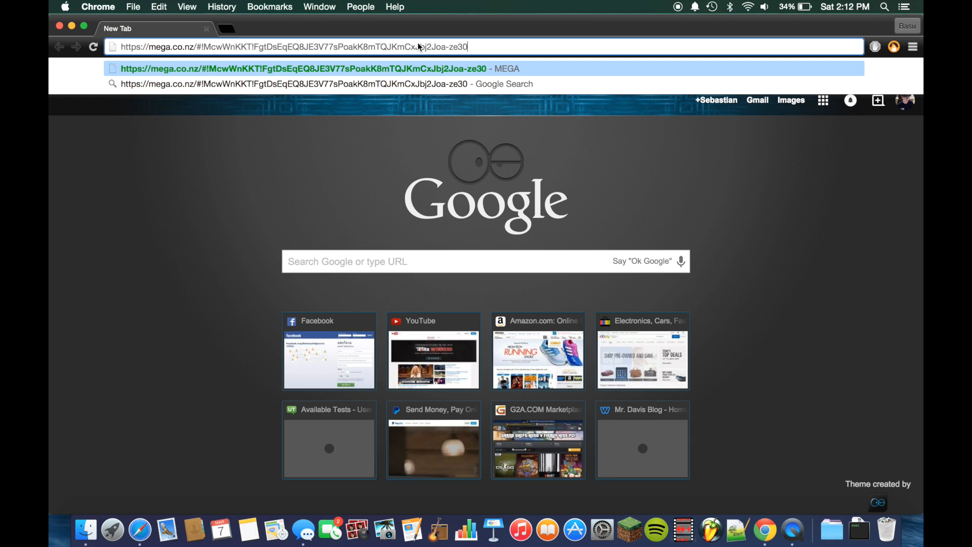
pyautogui.press('Return')
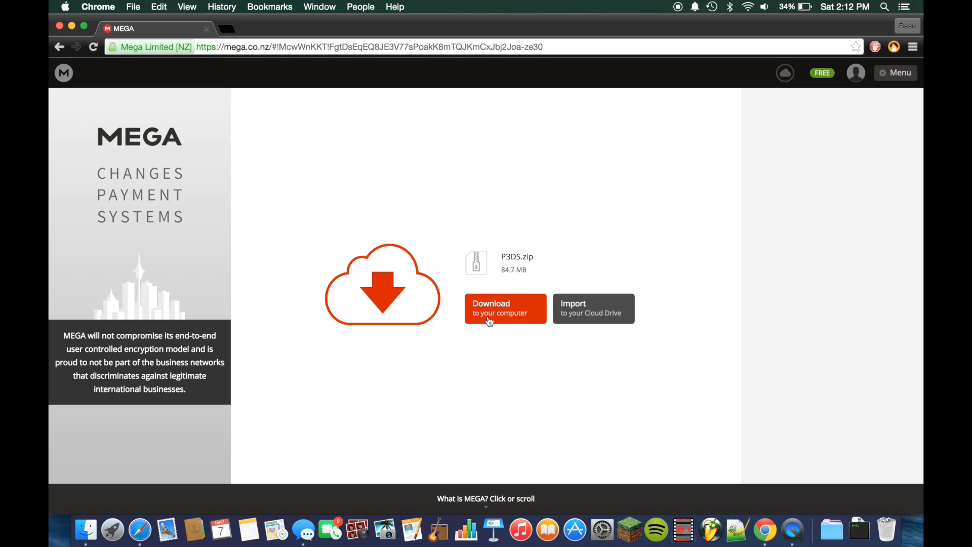
pyautogui.moveTo(515, 317)
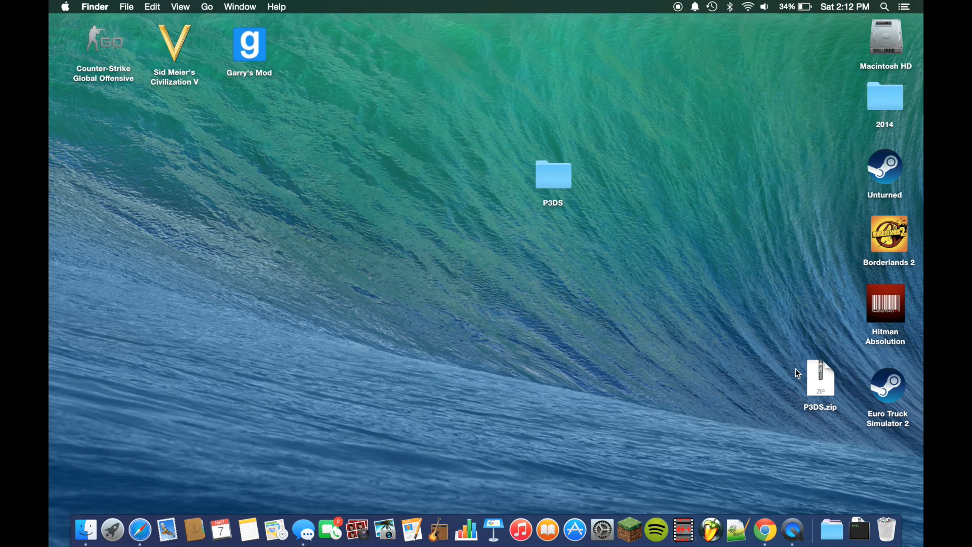
pyautogui.moveTo(568, 184)
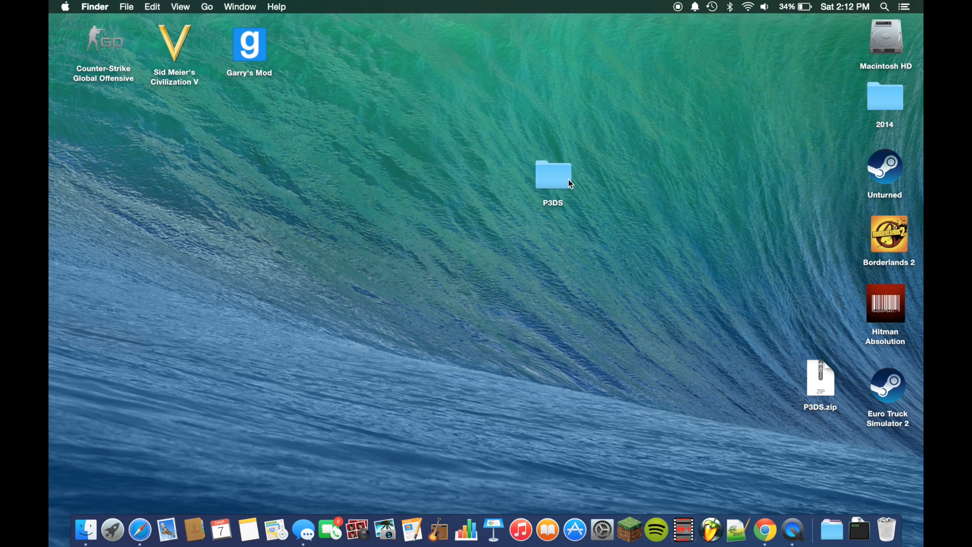
# - Open the P3DS folder on the desktop to reveal Pictochat.nds
pyautogui.doubleClick(553, 176)
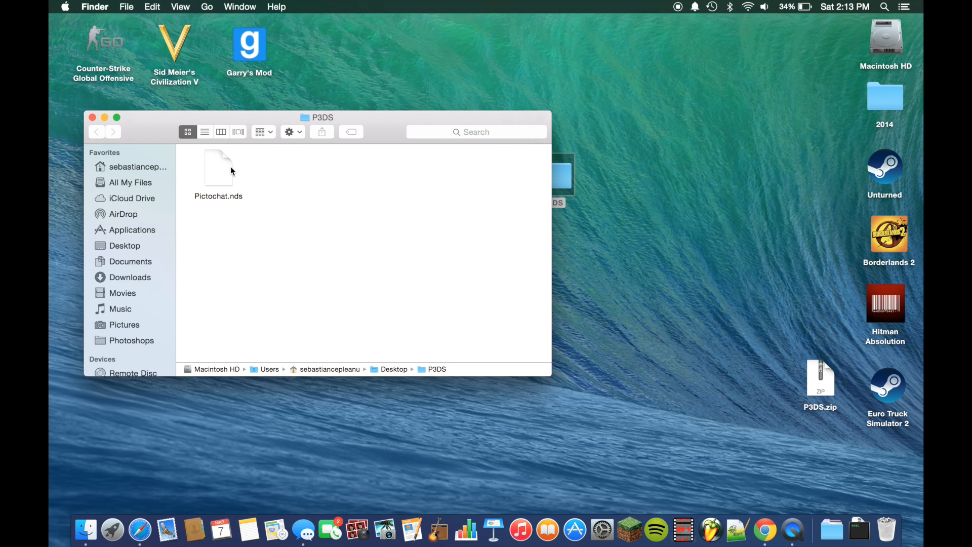
pyautogui.moveTo(712, 375)
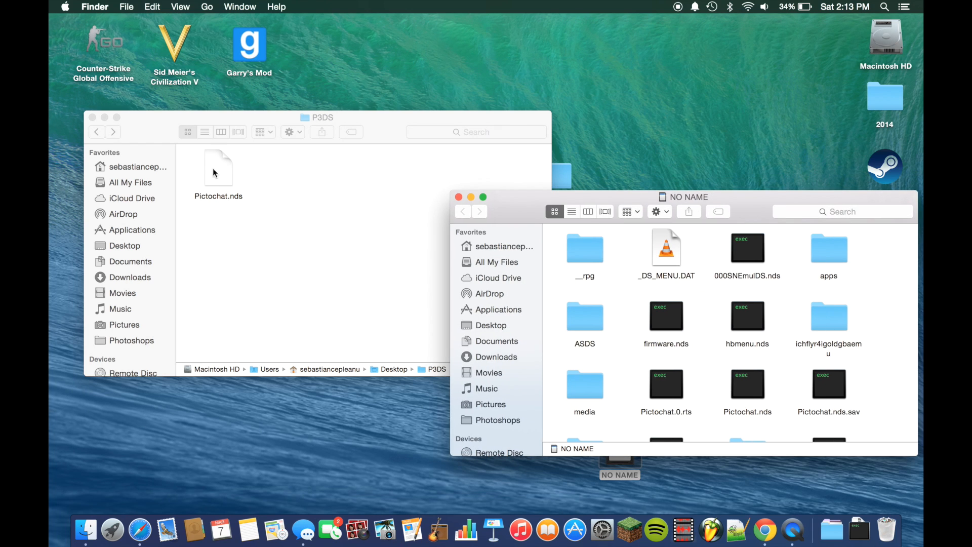
# - Drag Pictochat.nds onto the NO NAME card, replacing the existing copy
pyautogui.moveTo(218, 166); pyautogui.dragTo(829, 260)
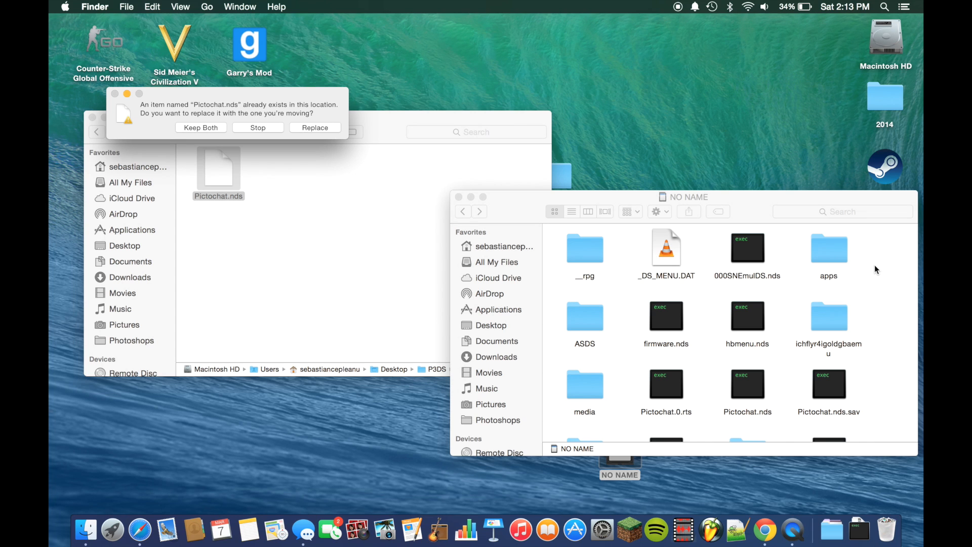
pyautogui.click(257, 127)
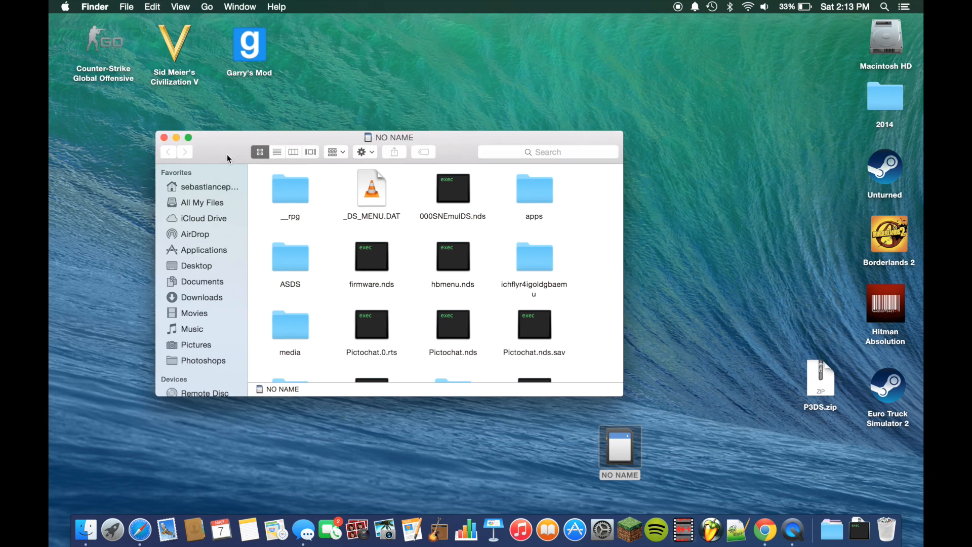
# - Eject the NO NAME drive from its desktop context menu
pyautogui.rightClick(619, 451)
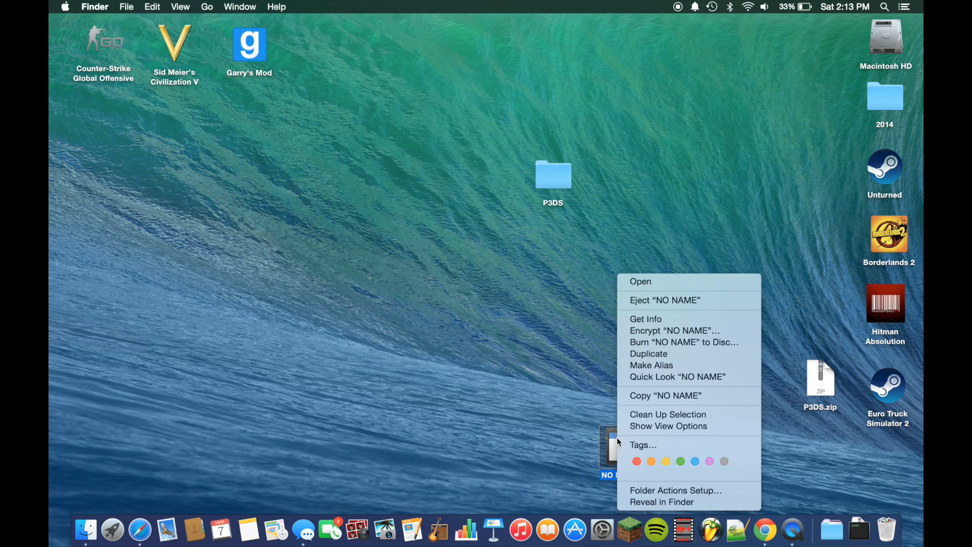
pyautogui.click(502, 325)
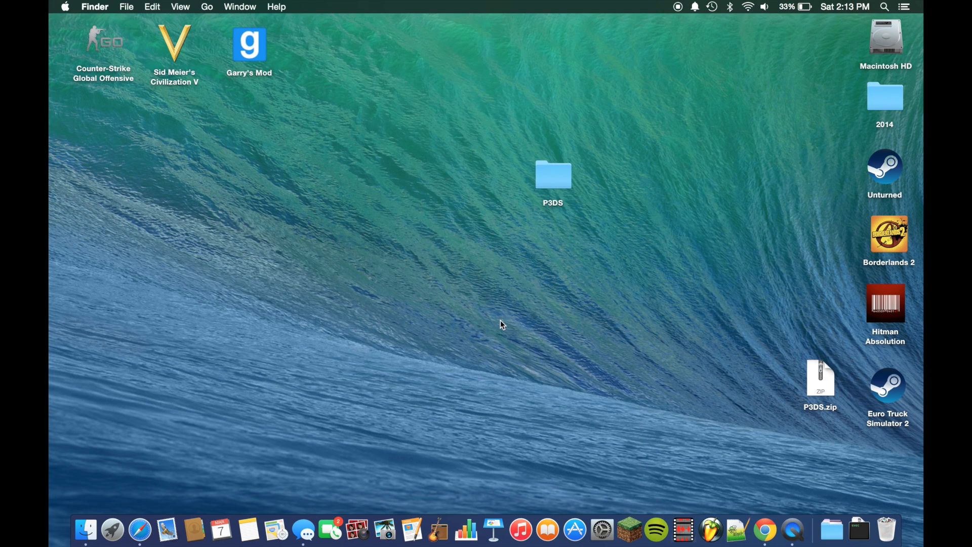
pyautogui.moveTo(427, 293)
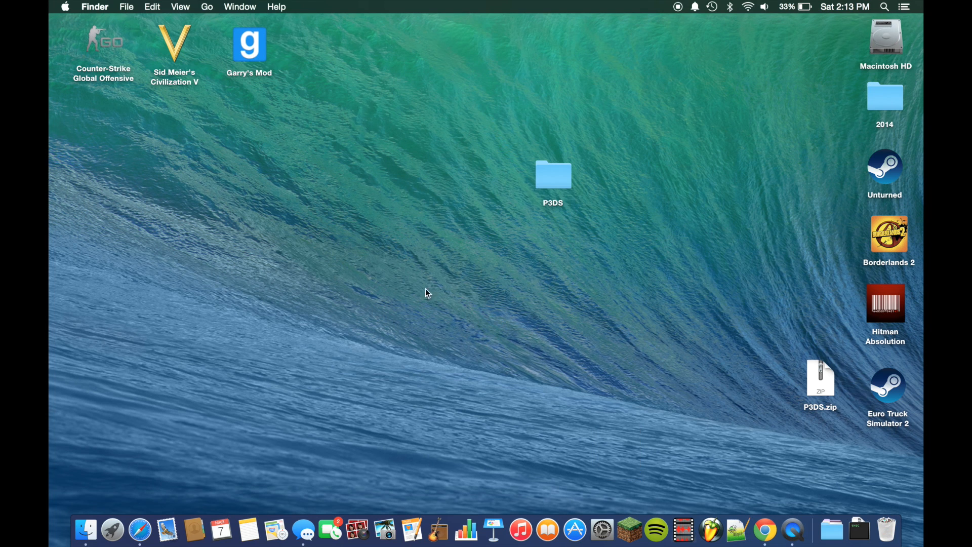